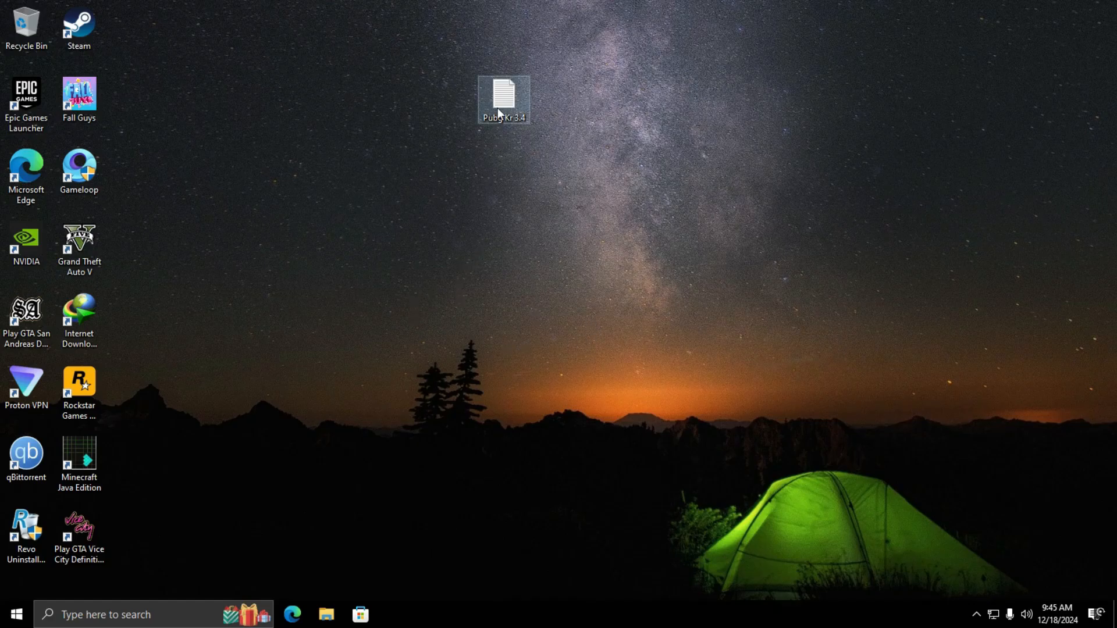
- Open the Pubg Kr 3.4 notes file holding the MediaFire download link
{"action": "double_click", "coordinate": [503, 98]}
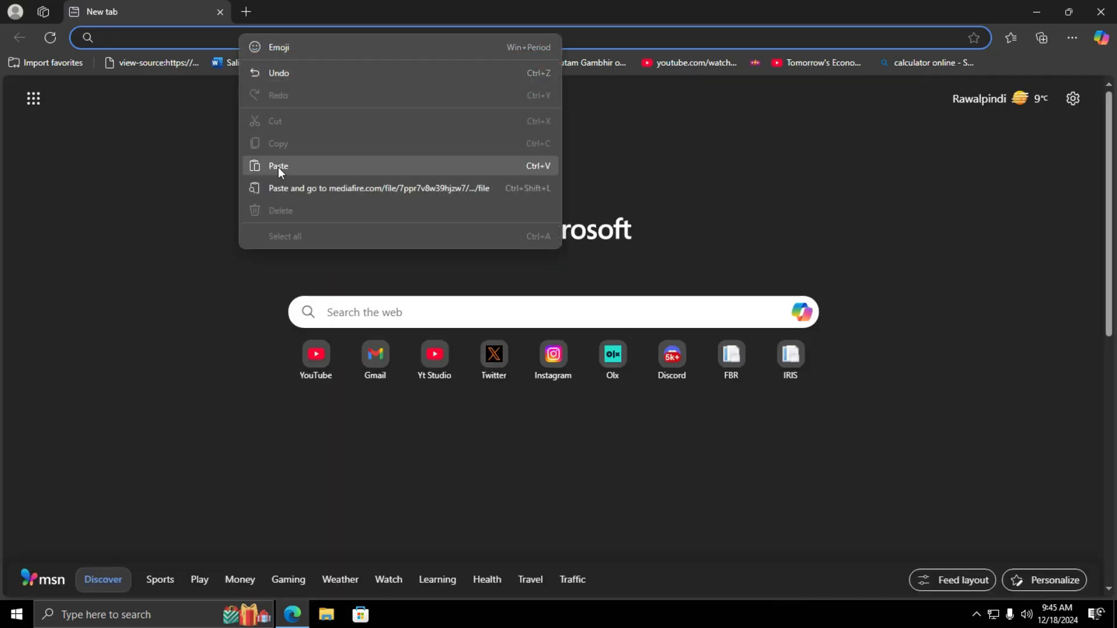
- Download pubg-mobile-kr-3-5-0.zip (1.05GB) from the pasted MediaFire link to the desktop
{"action": "left_click", "coordinate": [377, 188]}
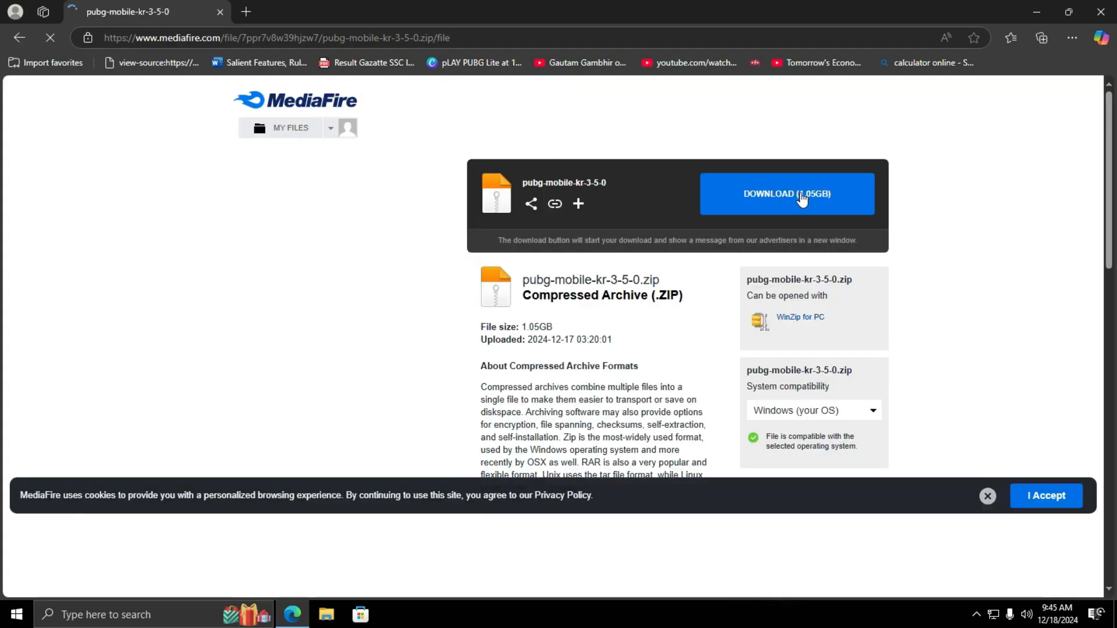
{"action": "left_click", "coordinate": [786, 194]}
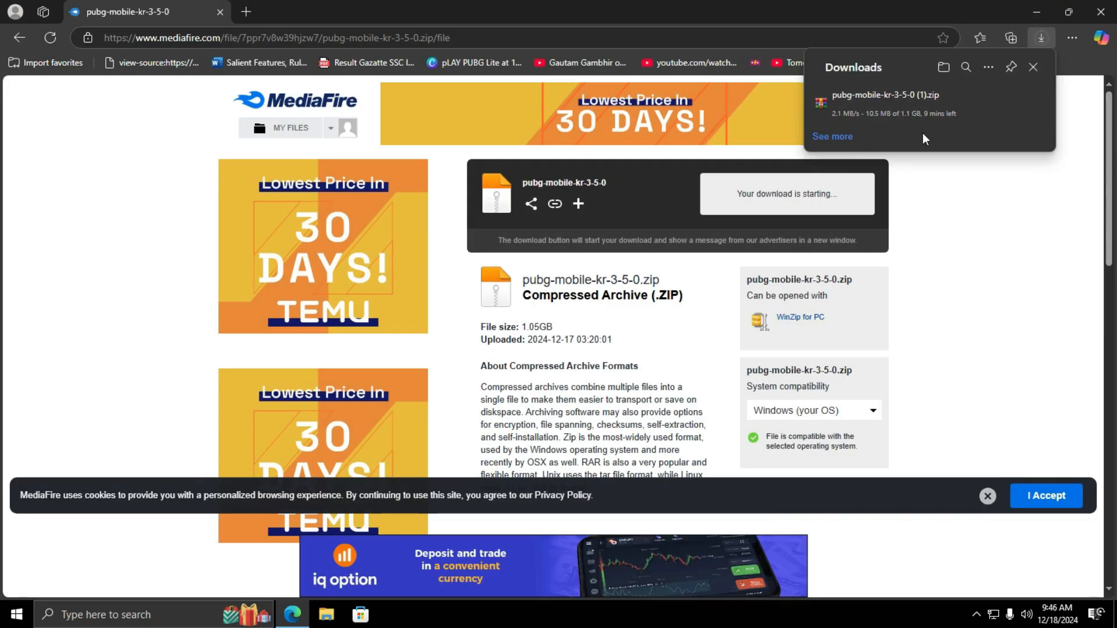
{"action": "right_click", "coordinate": [185, 104]}
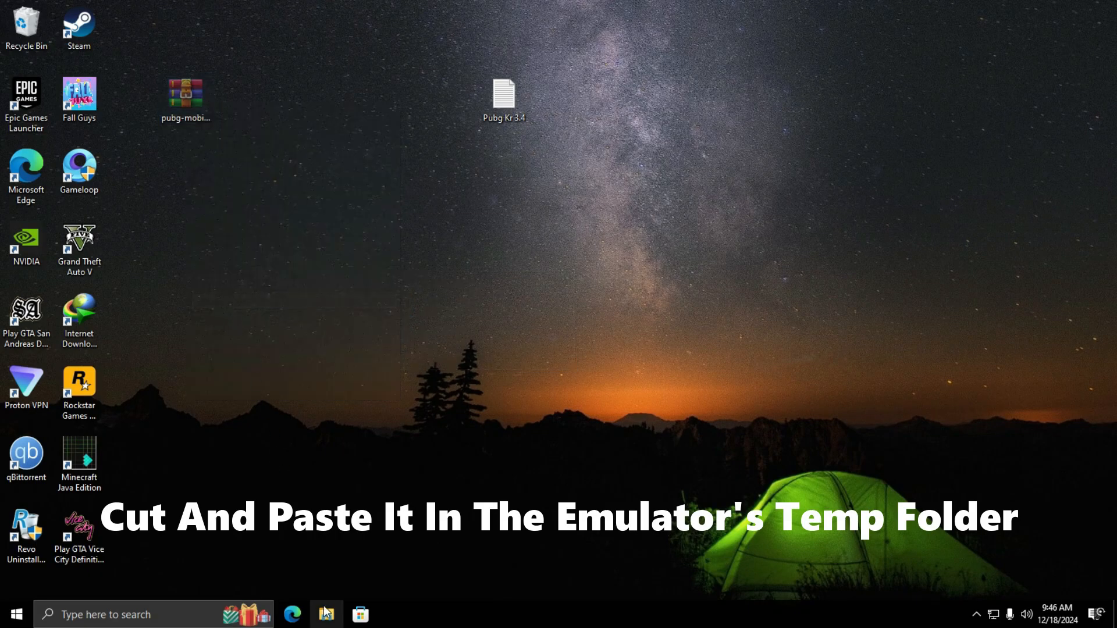
- Move the PUBG zip into D:\Temp\TxGameDownload\...\MobileGamePCShared and close File Explorer
{"action": "left_click", "coordinate": [326, 615]}
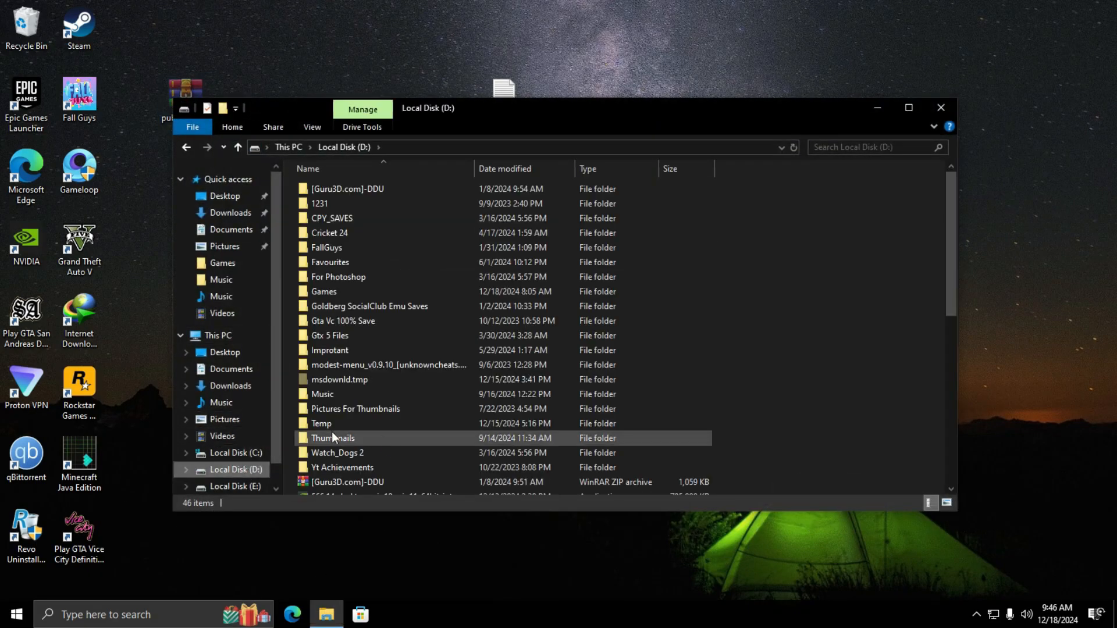
{"action": "double_click", "coordinate": [321, 423]}
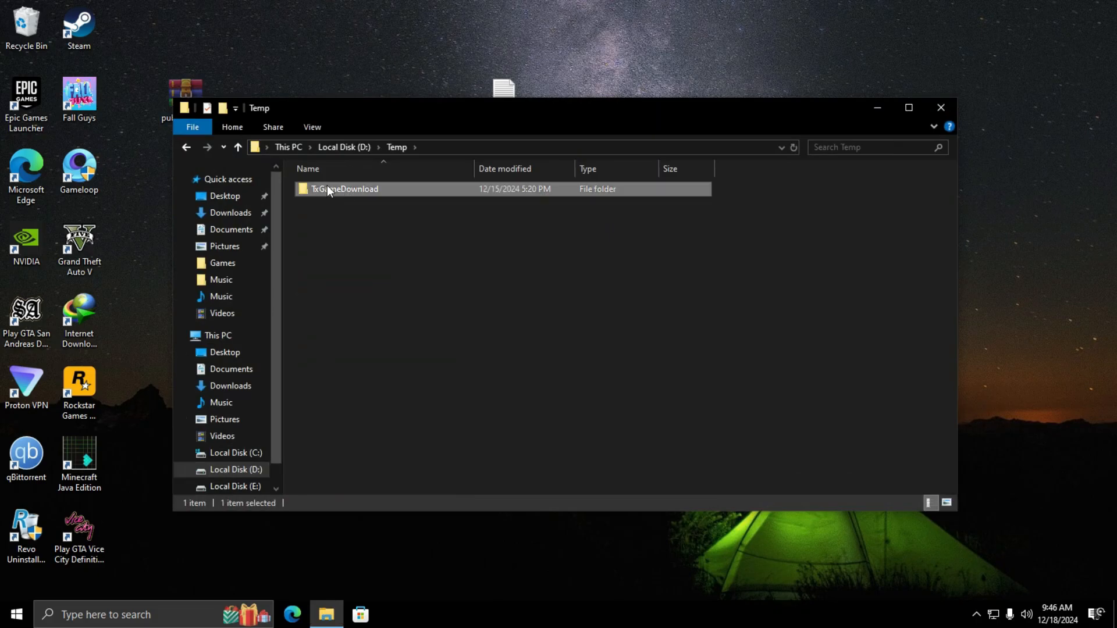
{"action": "double_click", "coordinate": [345, 189]}
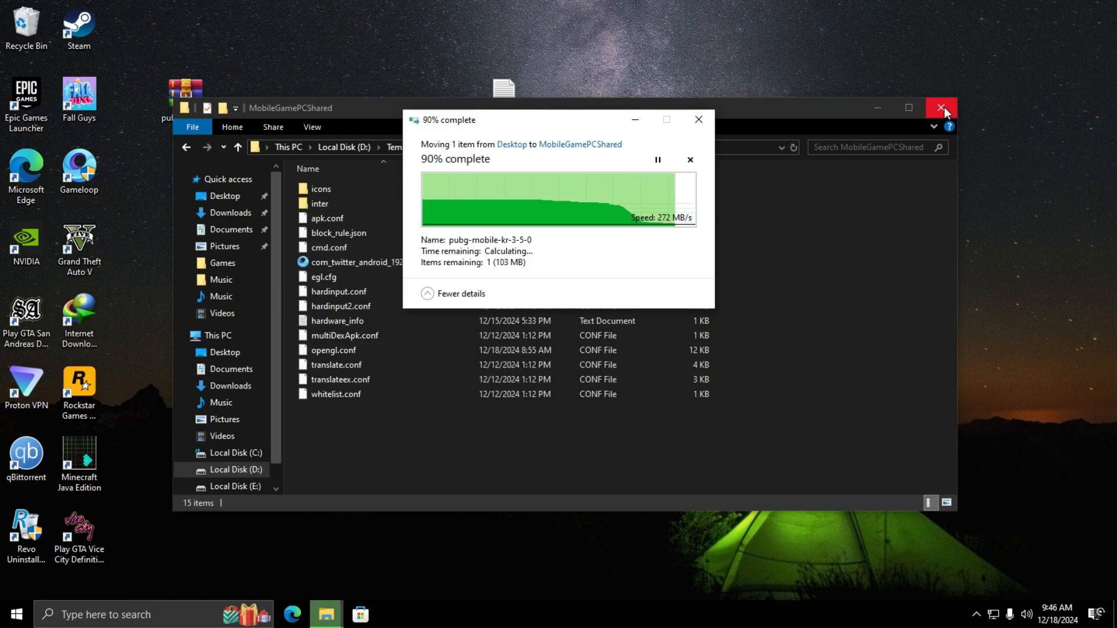
{"action": "left_click", "coordinate": [942, 107]}
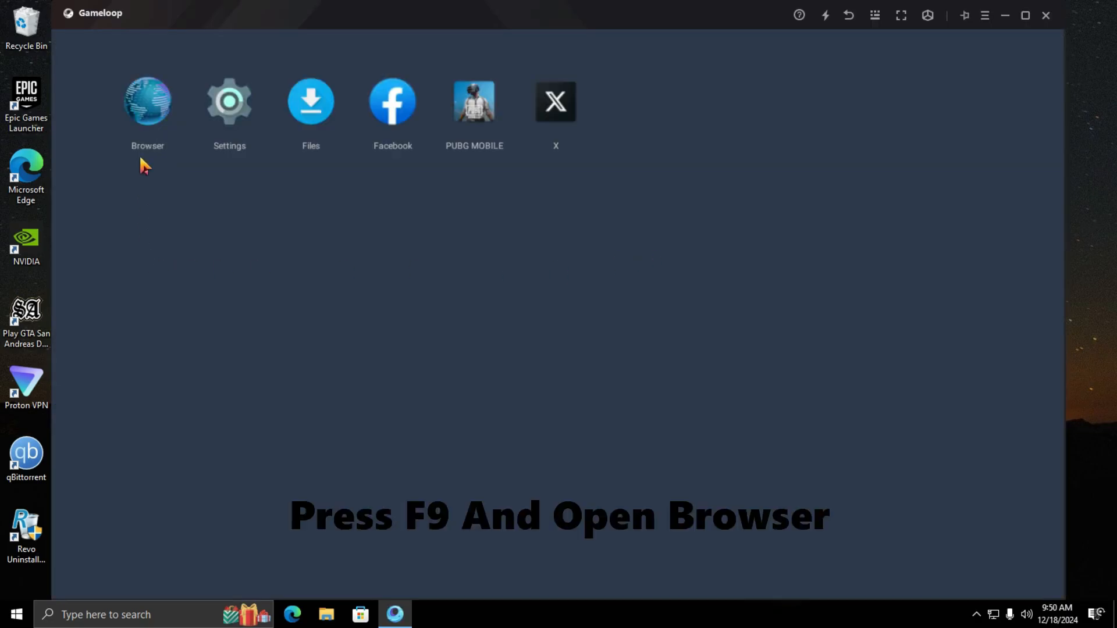
- Load the APKPure website in Gameloop's built-in browser by entering apkpure
{"action": "left_click", "coordinate": [147, 100]}
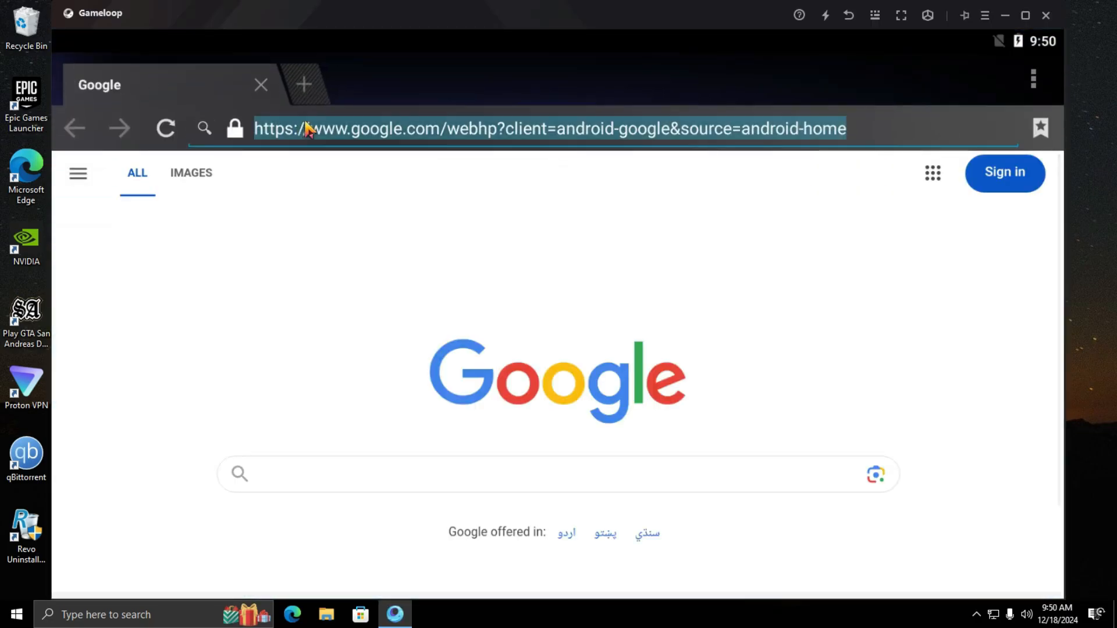
{"action": "type", "text": "a"}
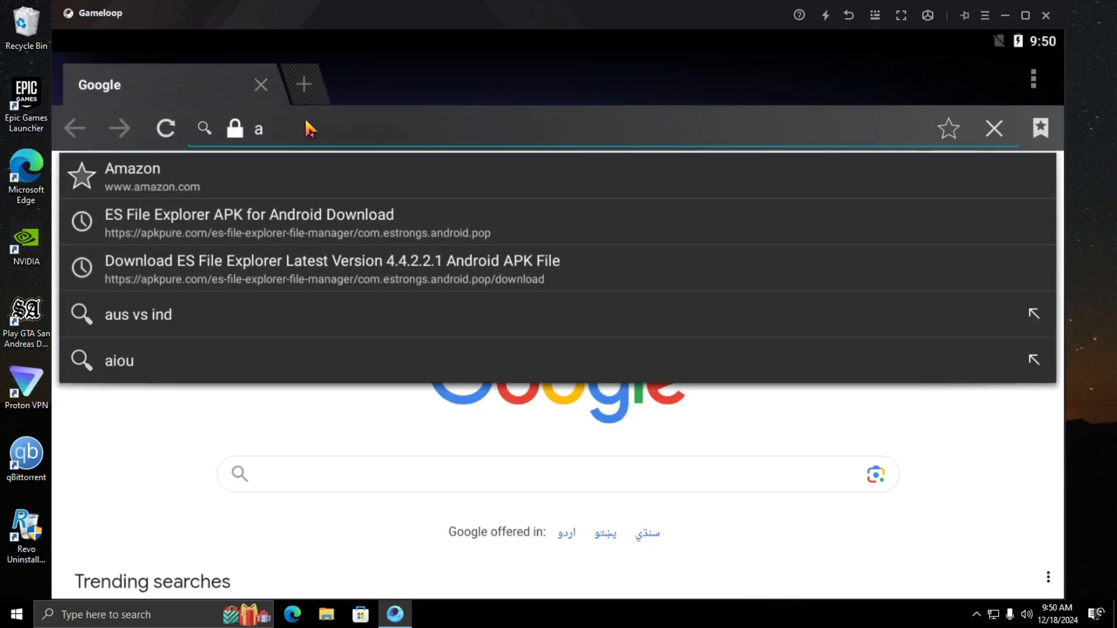
{"action": "type", "text": "pkpure.com/"}
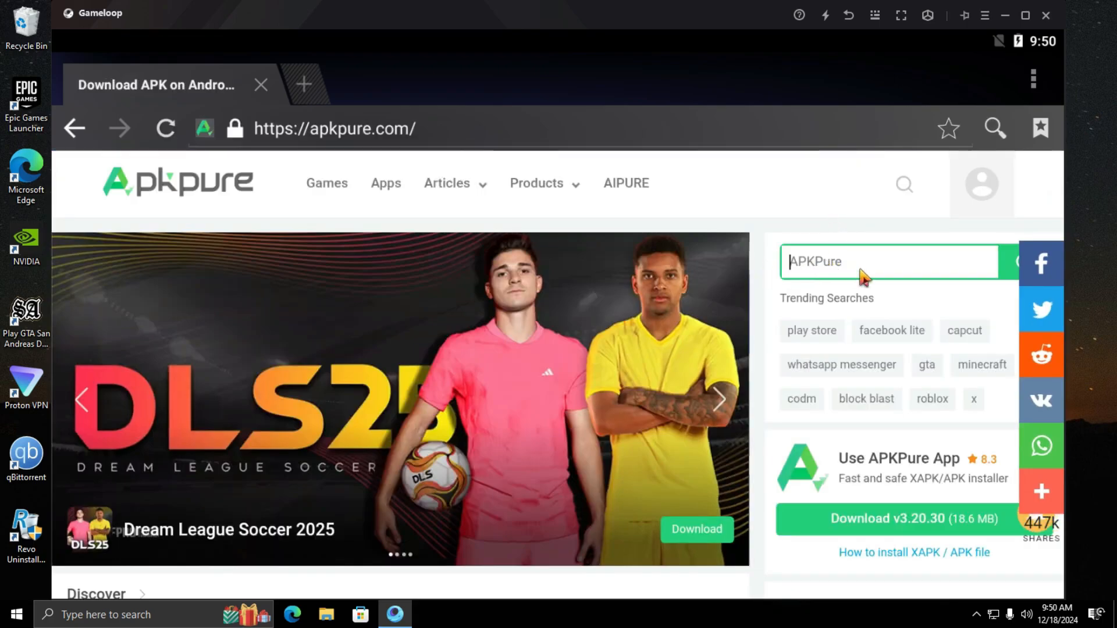
- Search APKPure for 'es file explorer', download its APK and install it in the emulator
{"action": "type", "text": "es file e"}
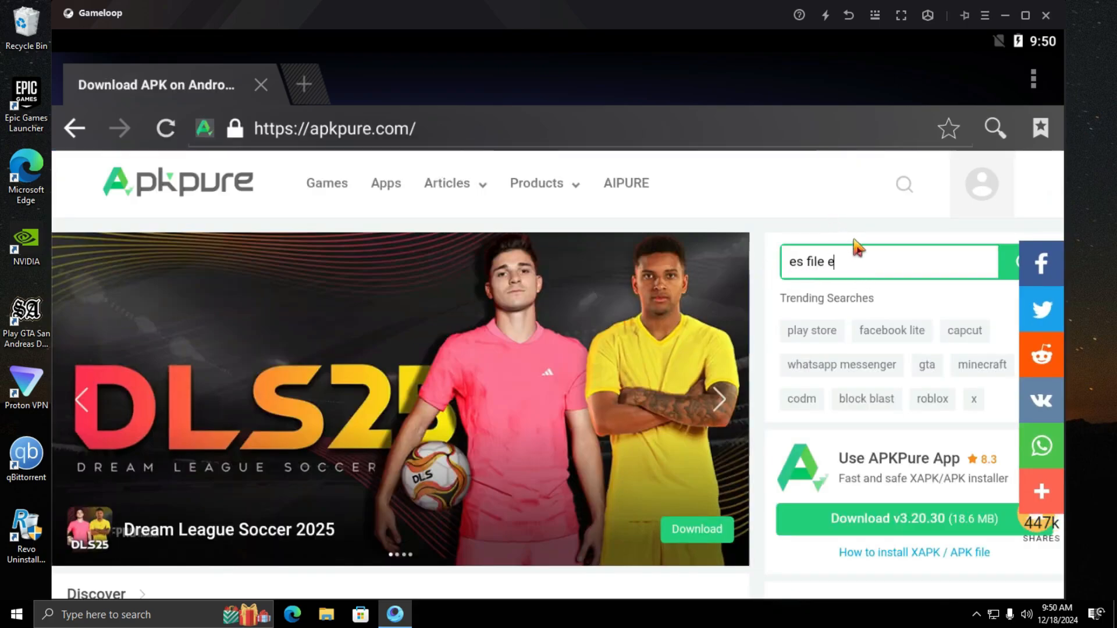
{"action": "type", "text": "xplorer"}
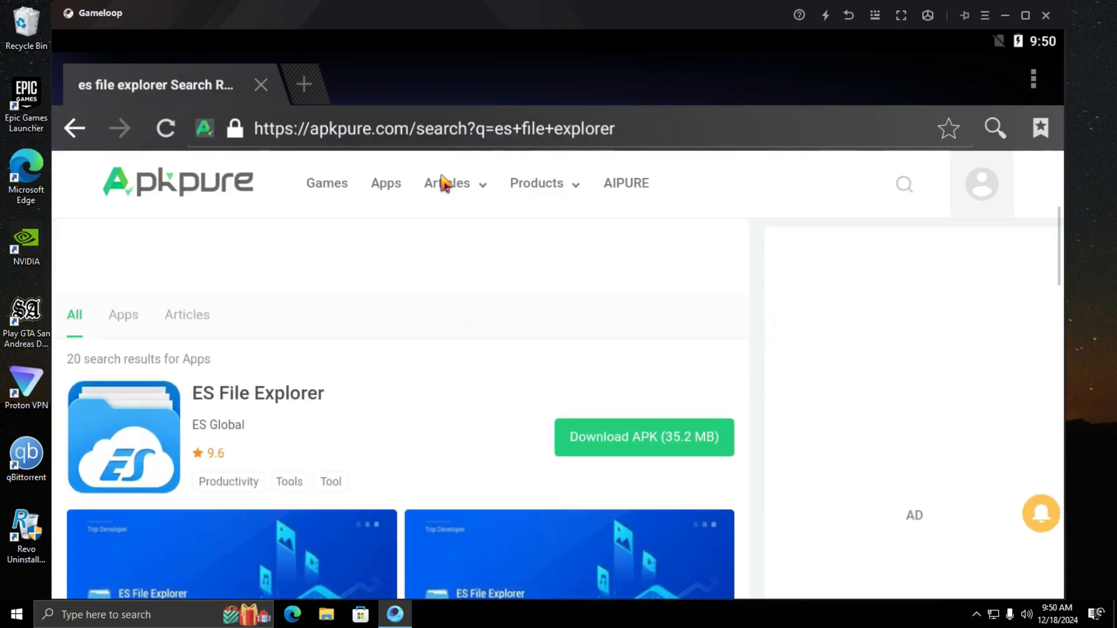
{"action": "left_click", "coordinate": [258, 393]}
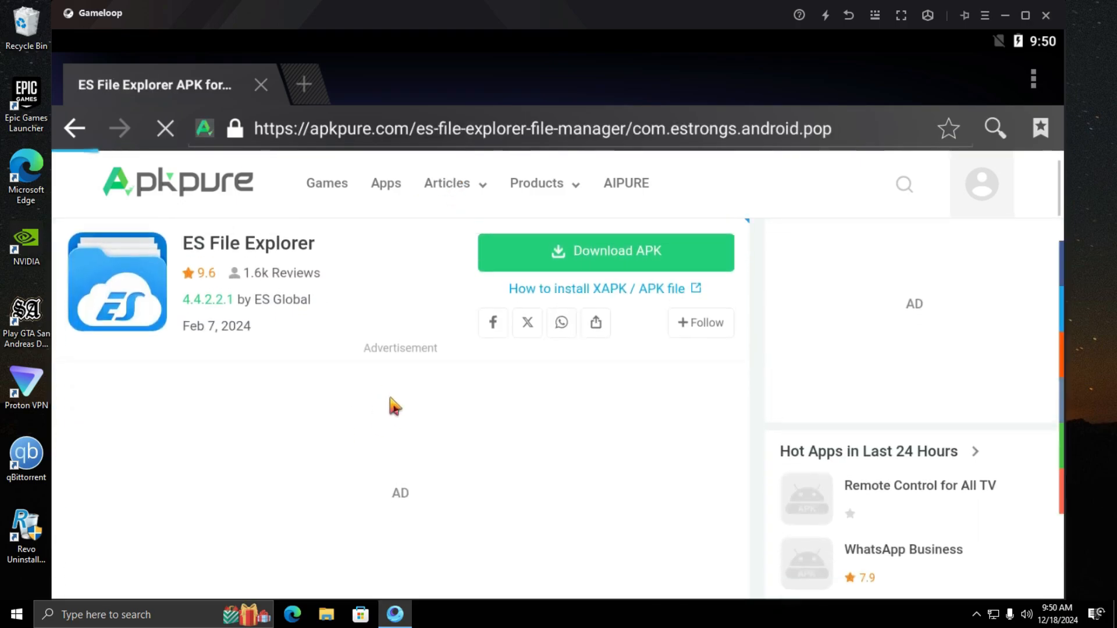
{"action": "left_click", "coordinate": [605, 251]}
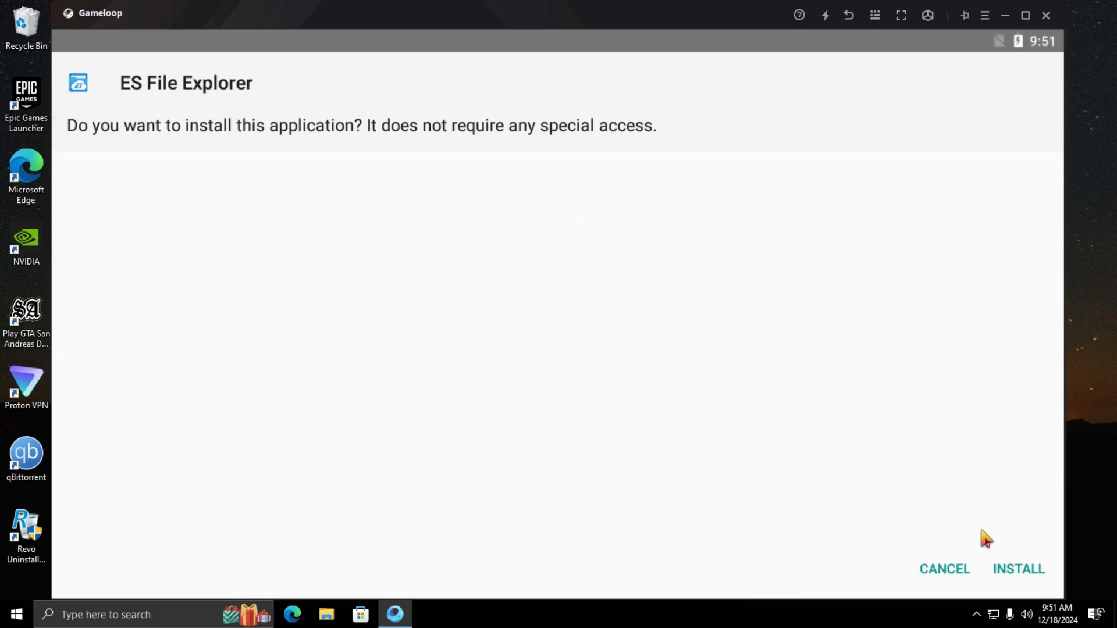
{"action": "left_click", "coordinate": [1018, 569]}
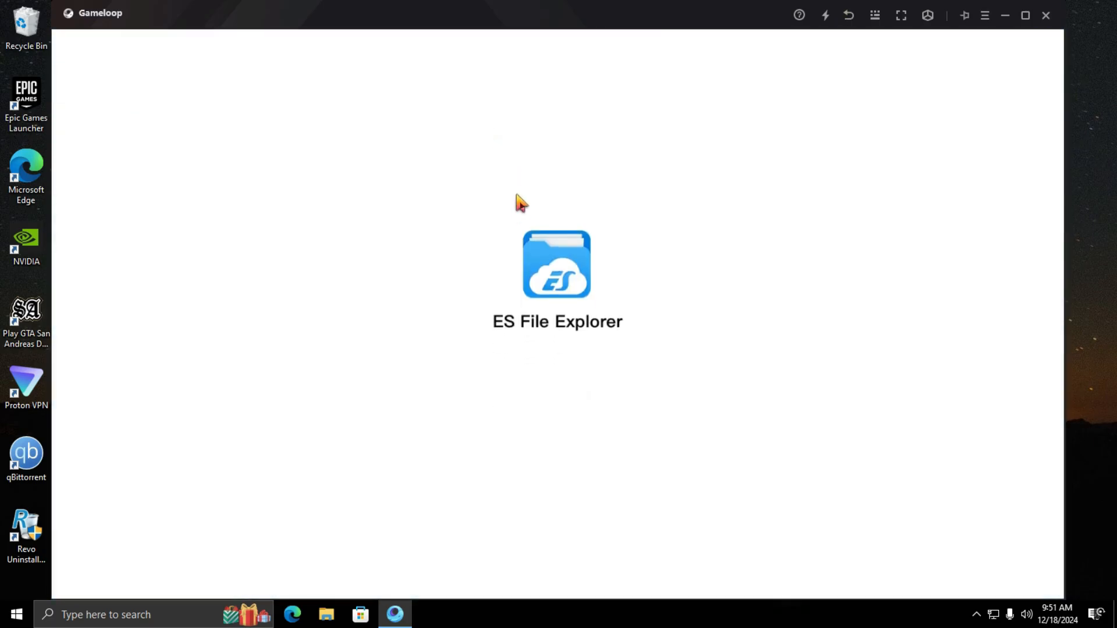
- Browse Internal Storage > data > share1 and extract the PUBG Mobile KR zip there
{"action": "double_click", "coordinate": [557, 264]}
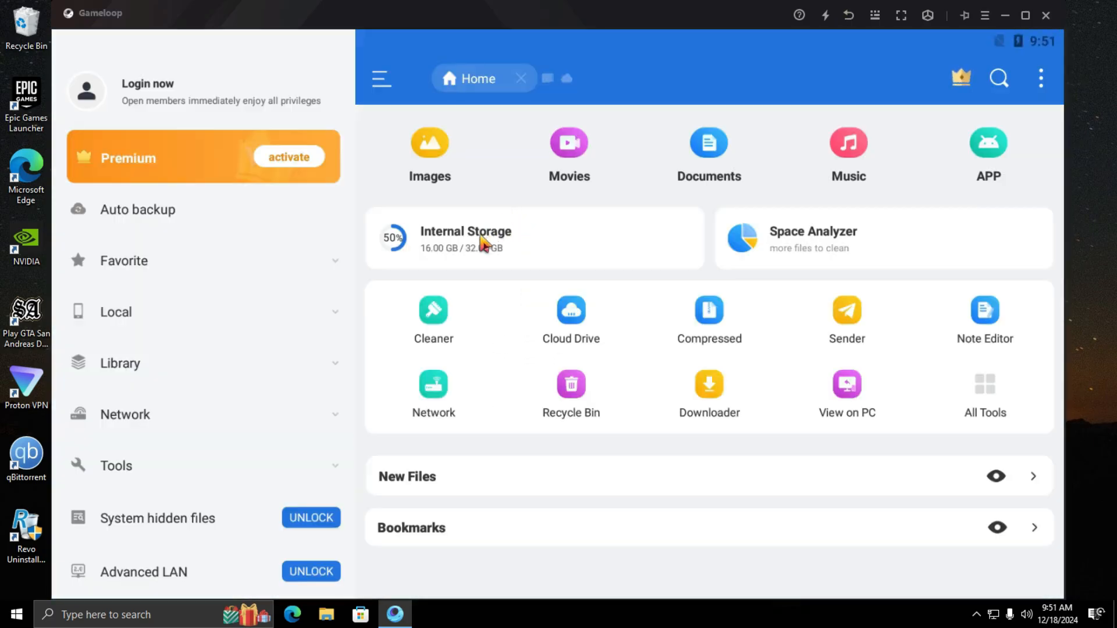
{"action": "left_click", "coordinate": [465, 237]}
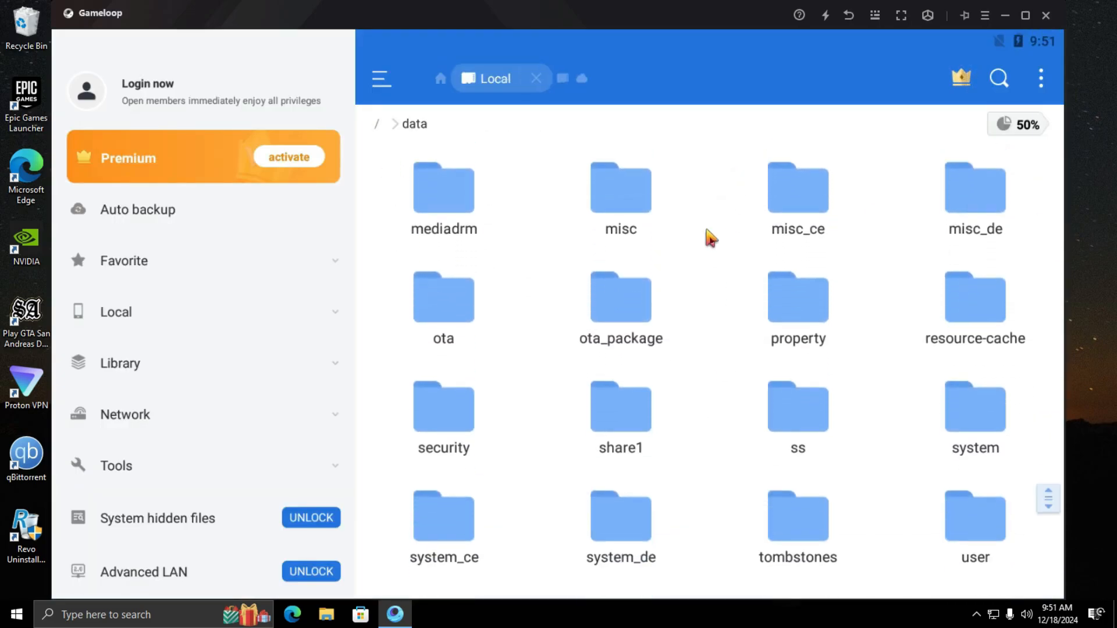
{"action": "double_click", "coordinate": [620, 407]}
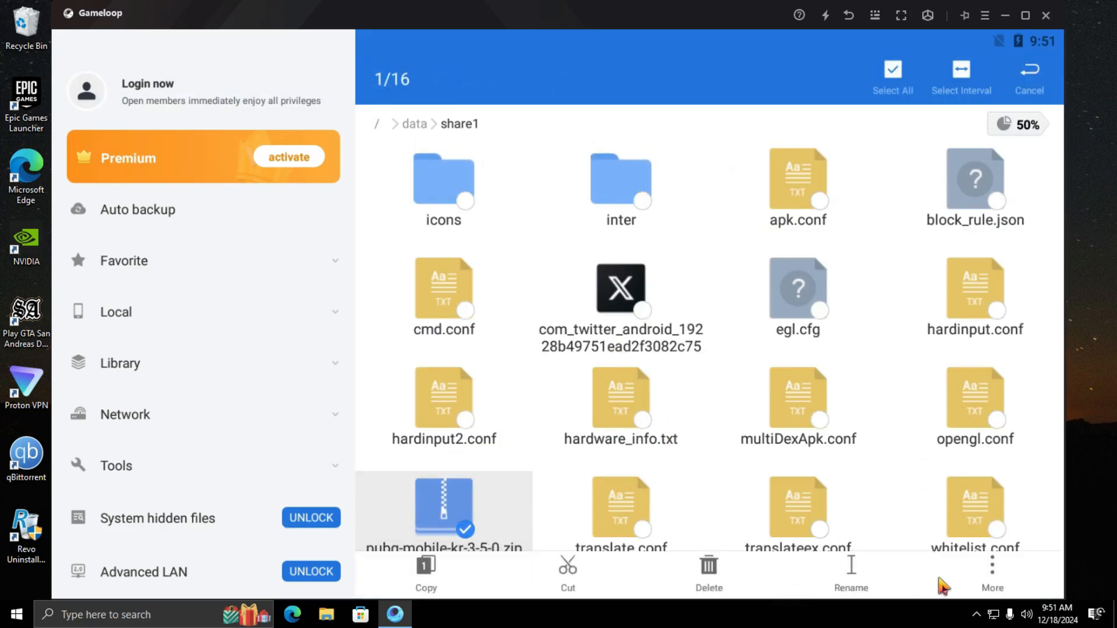
{"action": "left_click", "coordinate": [992, 574]}
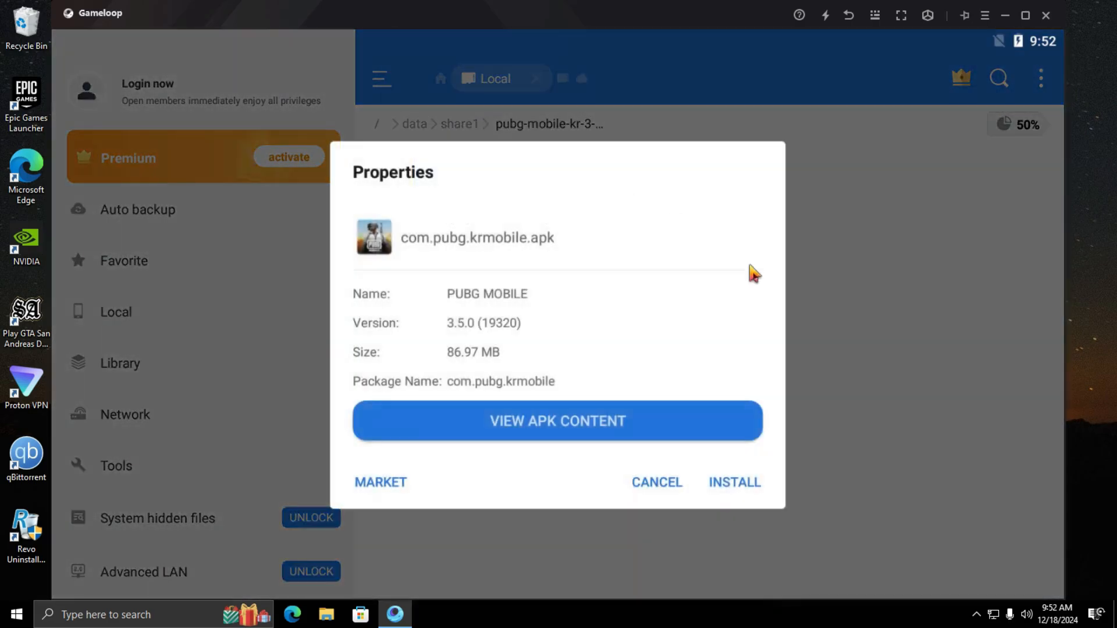
- Install com.pubg.krmobile.apk from the extracted folder
{"action": "left_click", "coordinate": [735, 482]}
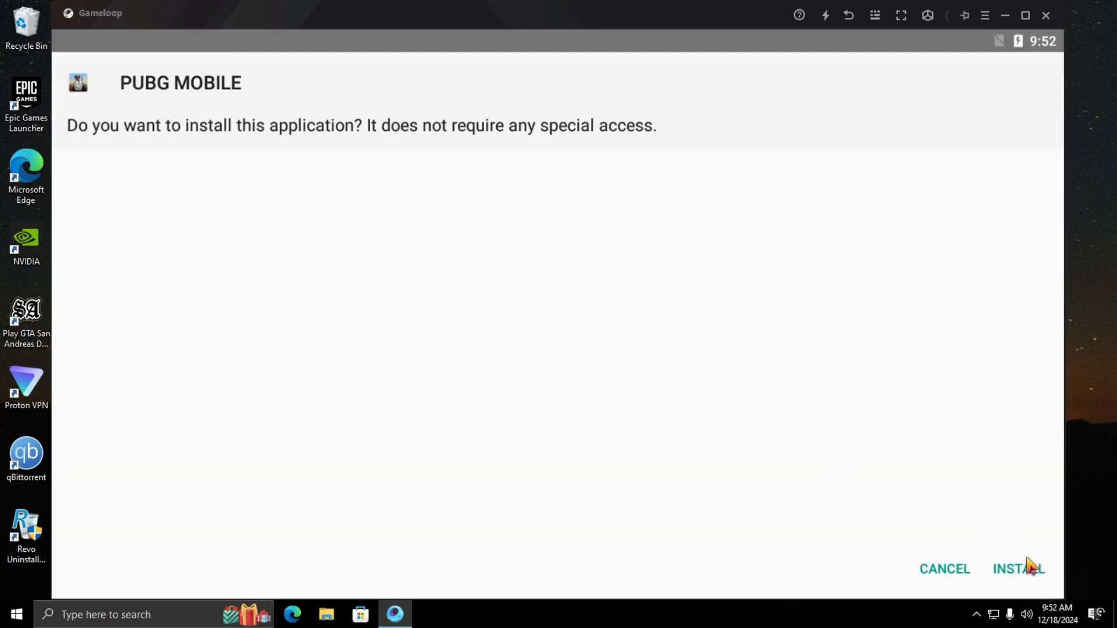
{"action": "left_click", "coordinate": [1018, 569]}
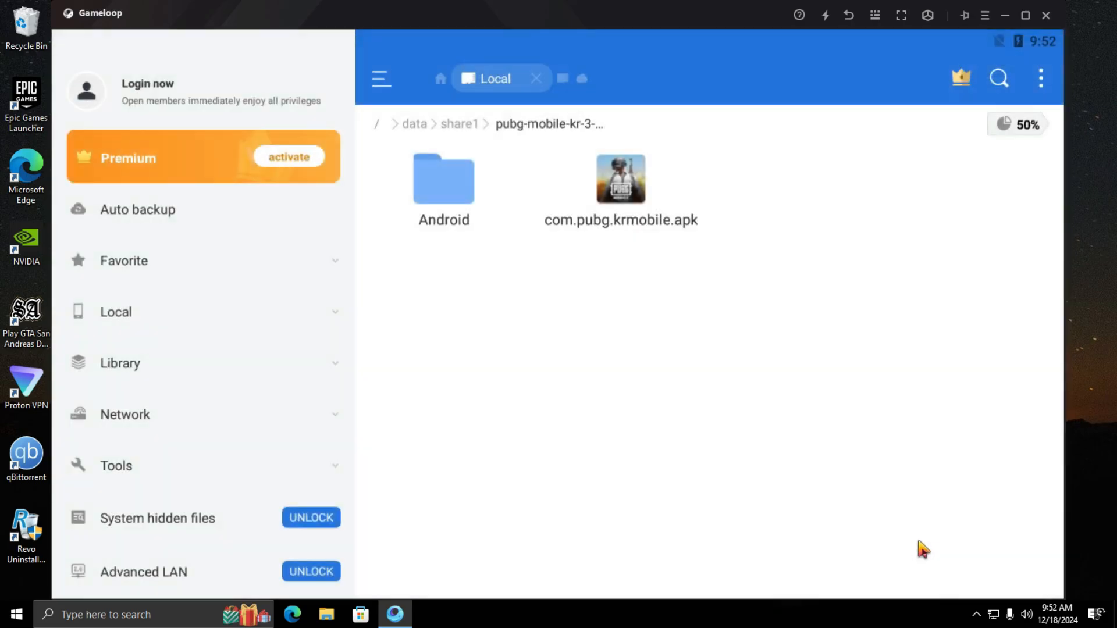
- Cut the com.pubg.krmobile folder from the extracted Android/obb and open internal storage's Android/obb
{"action": "double_click", "coordinate": [443, 179]}
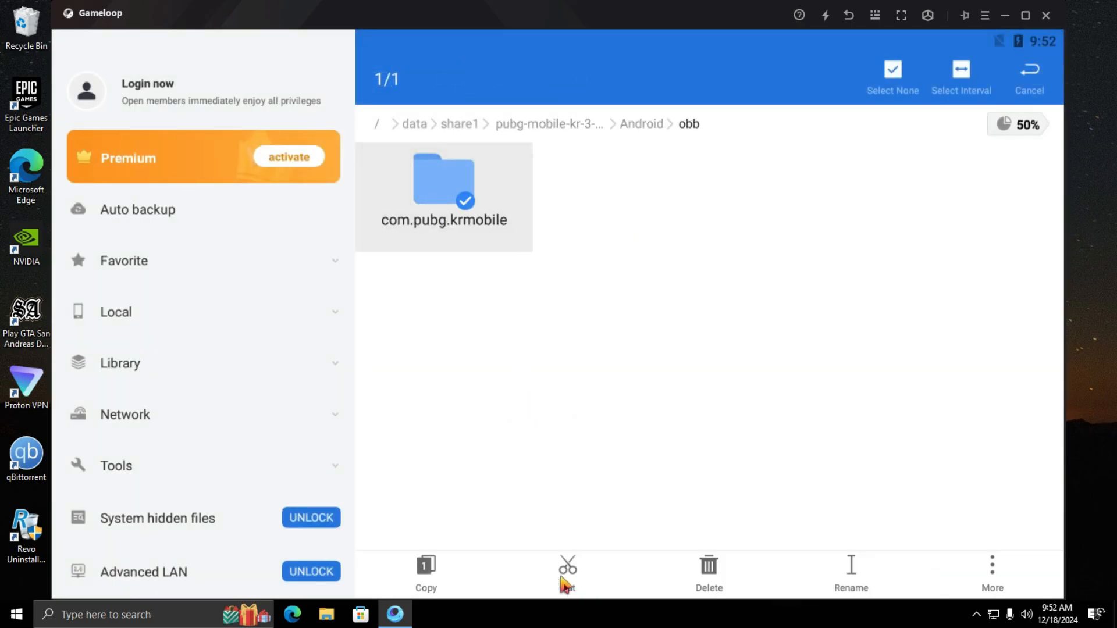
{"action": "left_click", "coordinate": [567, 571]}
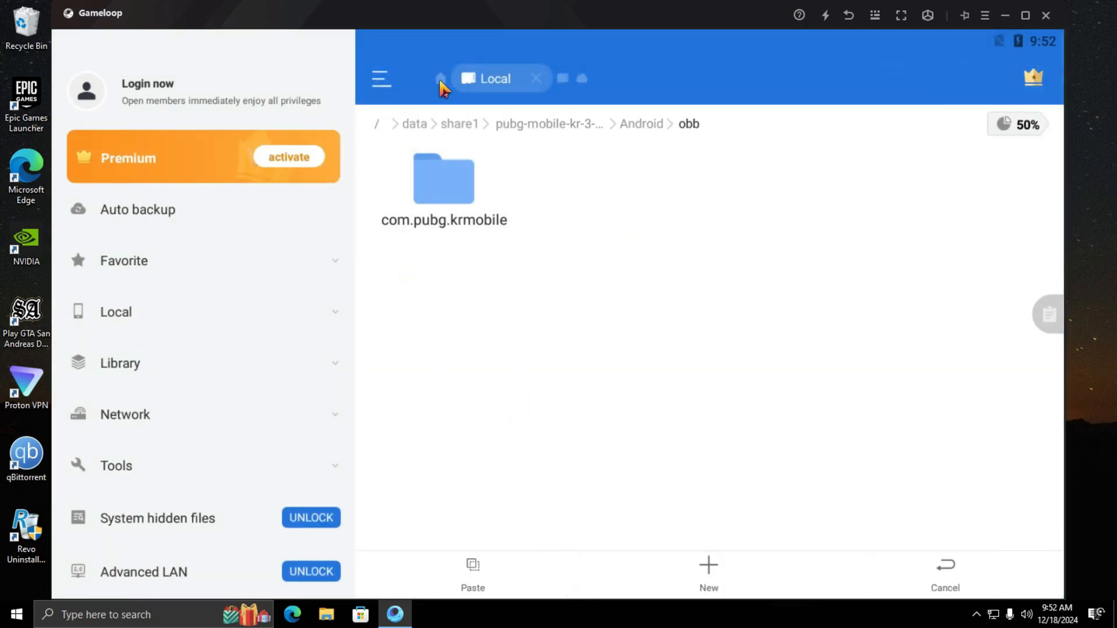
{"action": "left_click", "coordinate": [440, 78]}
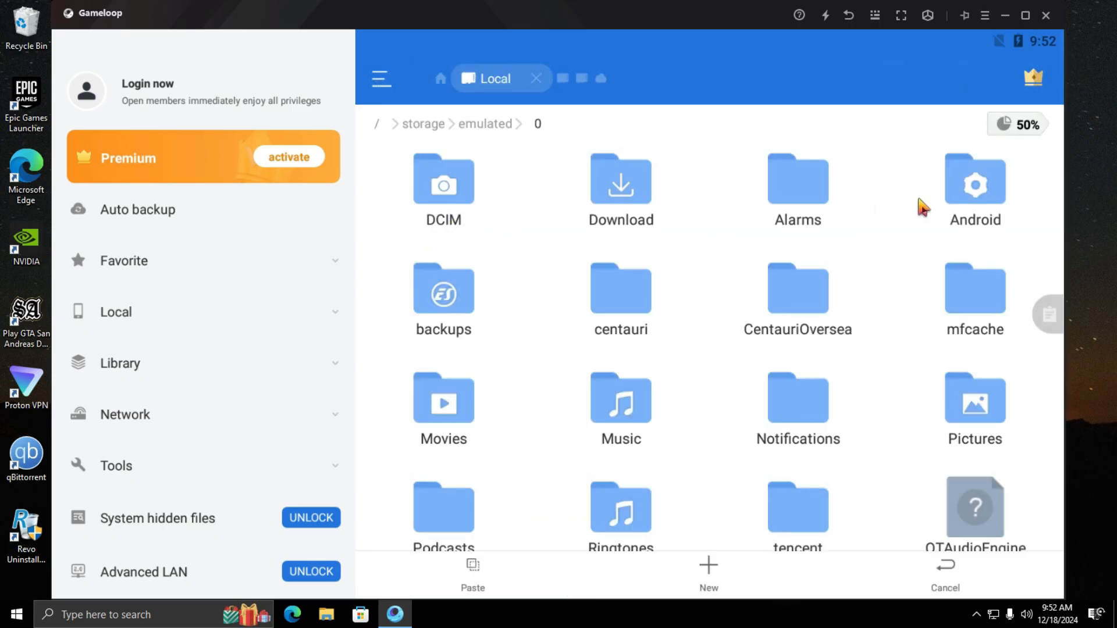
{"action": "double_click", "coordinate": [975, 183]}
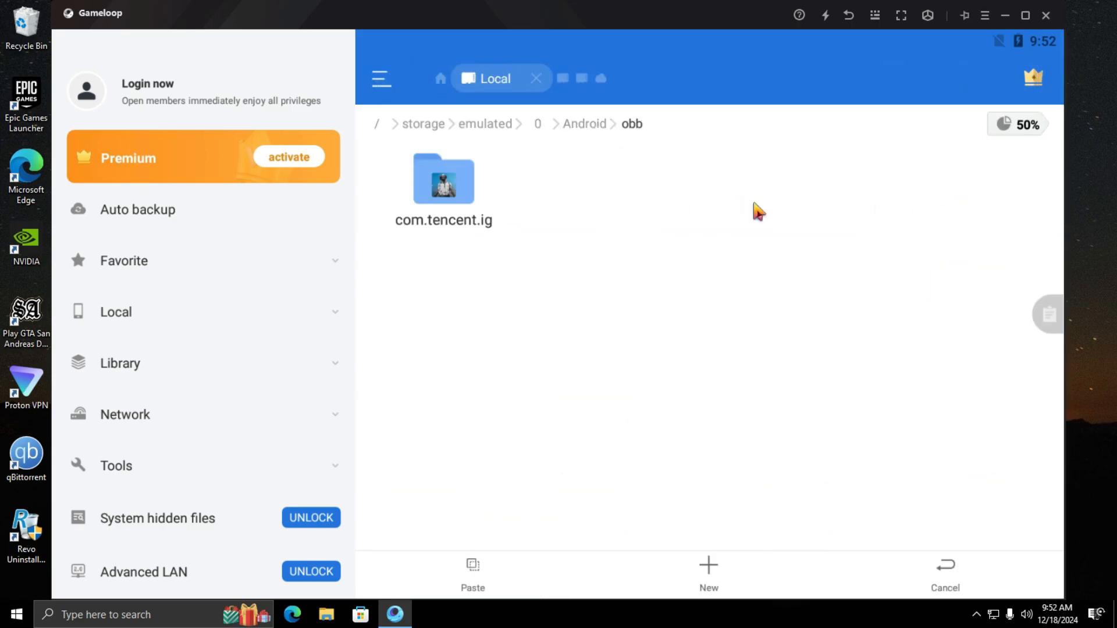